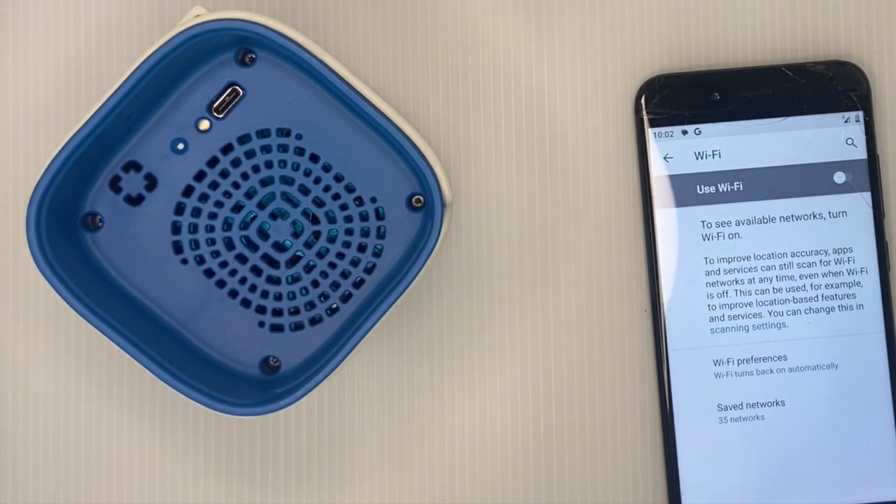
click(841, 178)
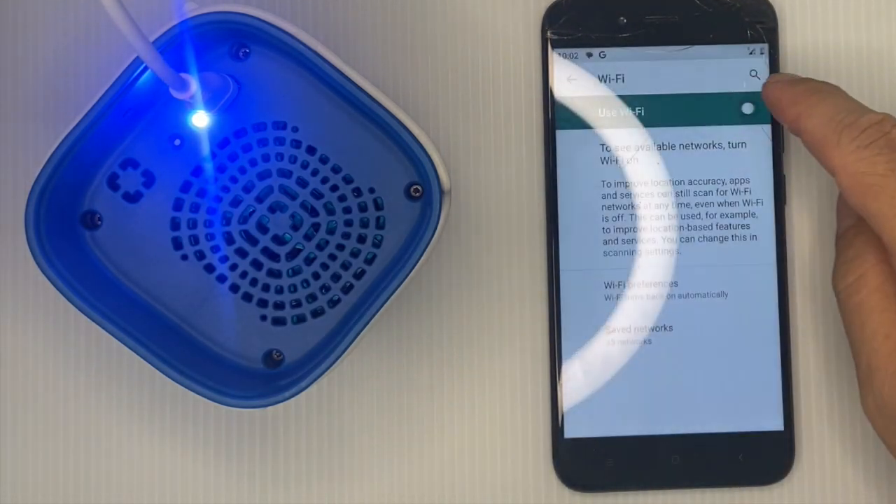
click(748, 110)
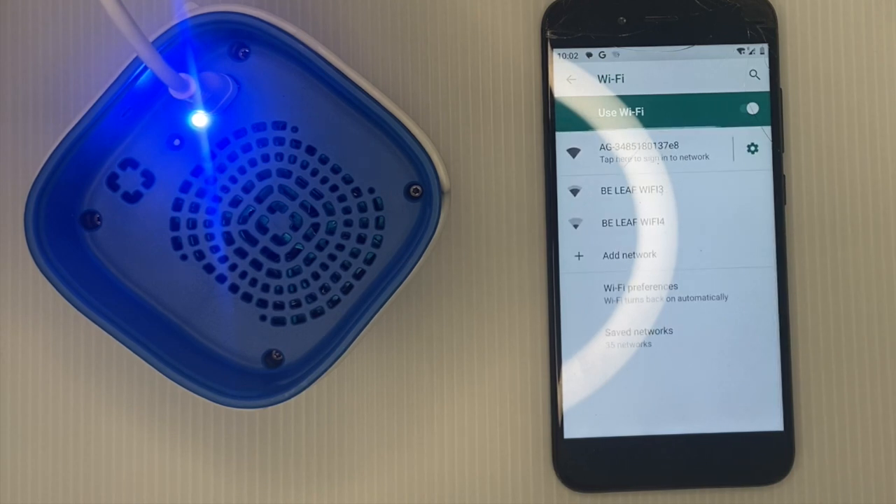
Sign in to the AG network to reach the WiFiManager portal page showing No AP set.
click(631, 151)
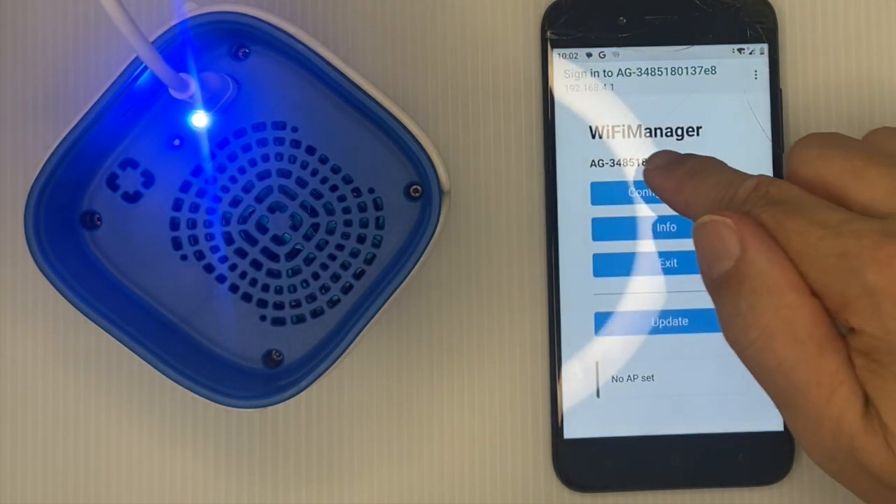
click(667, 192)
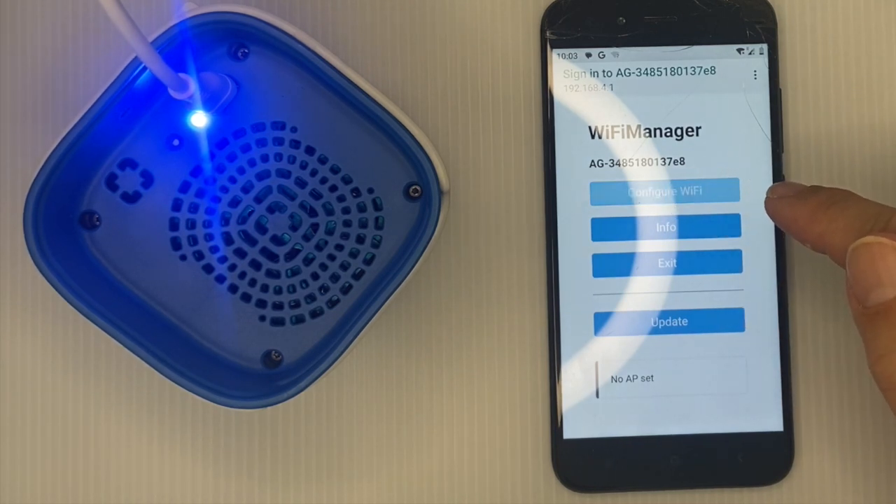
Configure WiFi with BE LEAF WIFI3 as the SSID and save the credentials.
click(665, 191)
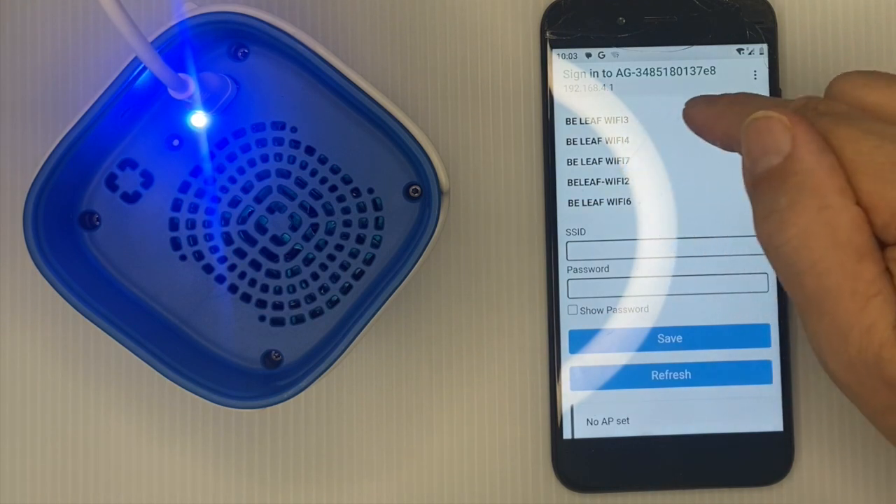
click(597, 121)
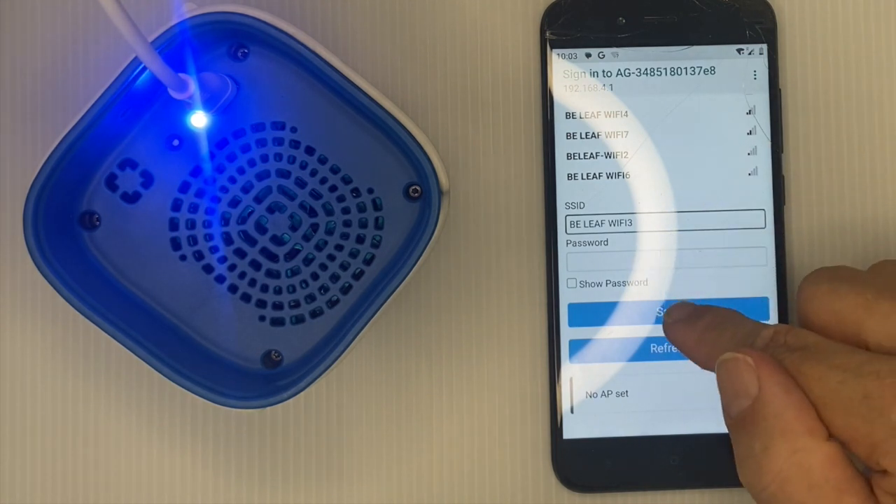
click(666, 311)
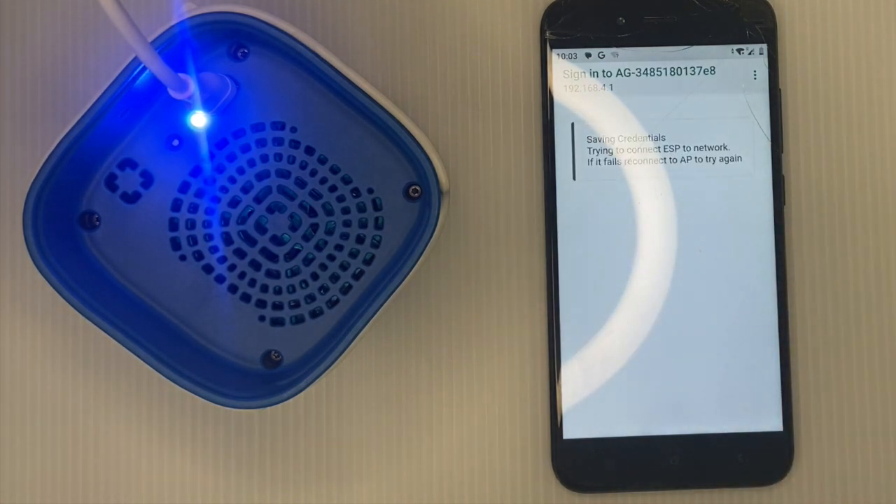